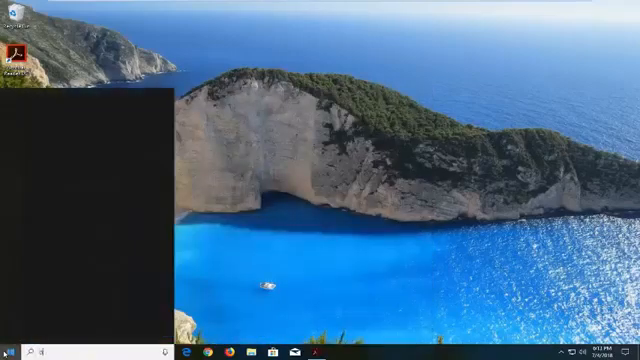
- Launch Device Manager via Start search and bring up actions for the VMware SVGA 3D adapter
type("device manager")
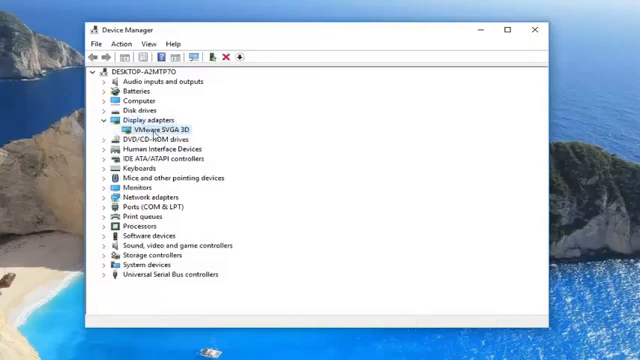
right_click(164, 130)
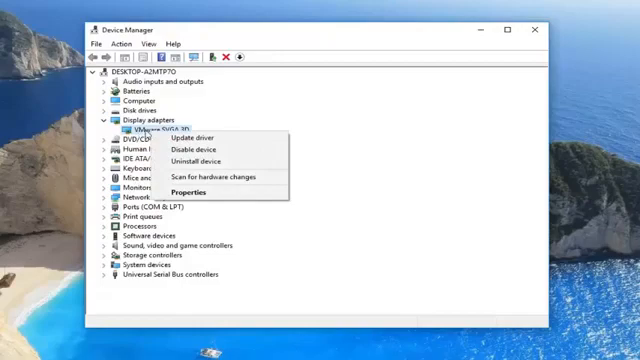
mouse_move(232, 134)
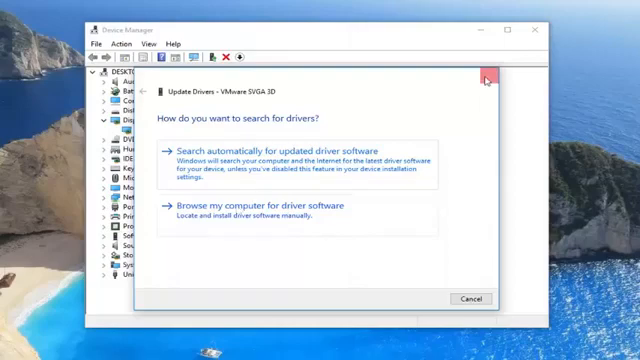
- Cancel the Update Drivers dialog and close Device Manager back to the desktop
left_click(486, 76)
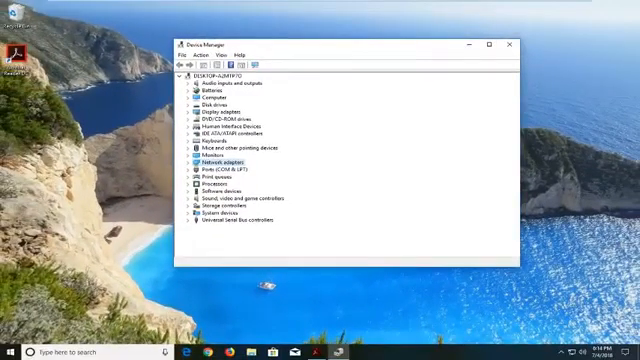
left_click(508, 46)
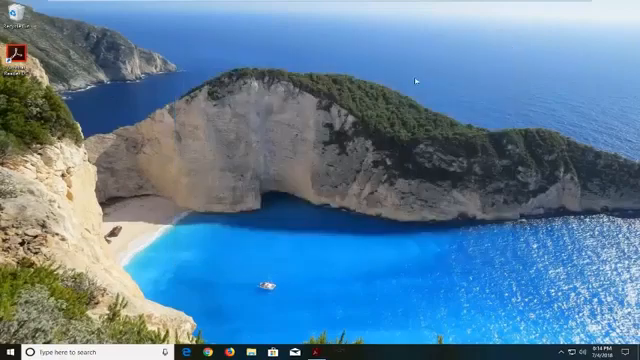